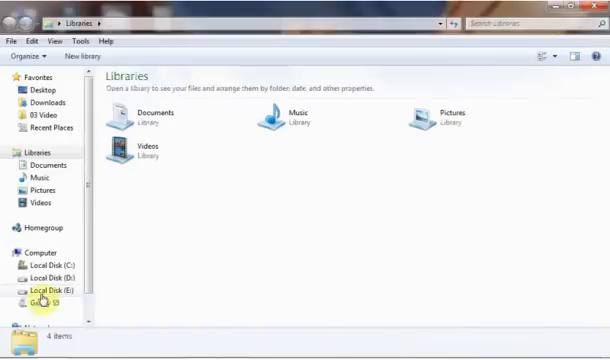
Step: Navigate Galaxy S5 > Phone > DCIM > Camera to list the phone's photos and videos
left_click(48, 300)
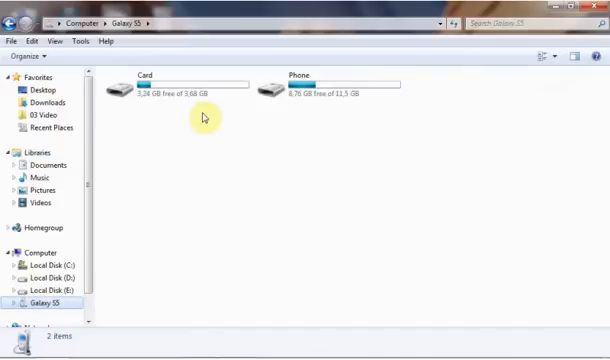
mouse_move(298, 120)
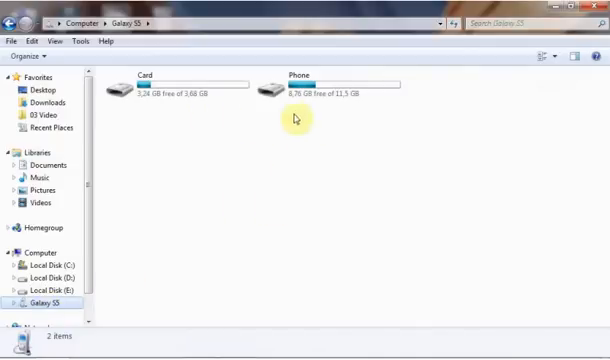
left_click(316, 84)
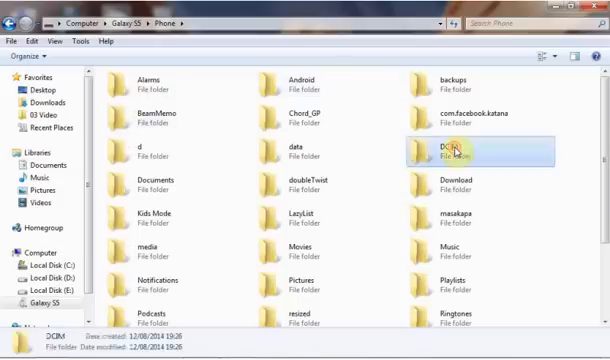
double_click(448, 156)
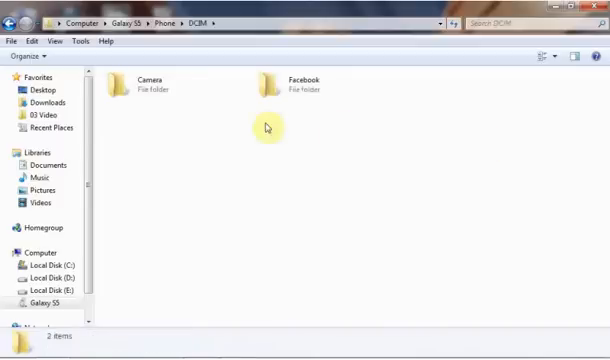
double_click(150, 84)
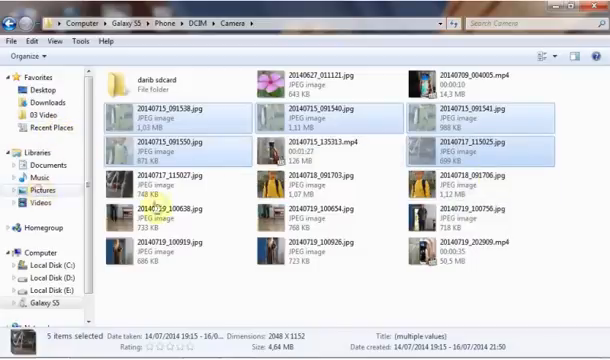
Step: Create a new folder in the Pictures library to receive the phone's photos
left_click(48, 184)
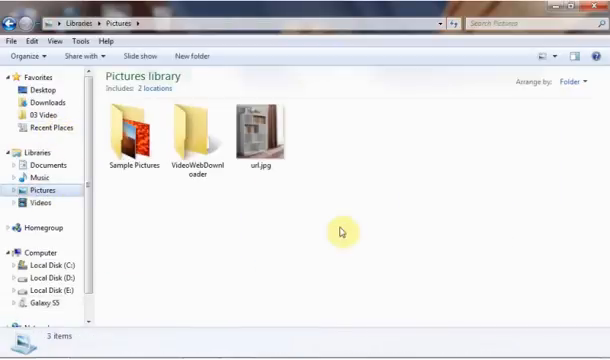
right_click(342, 232)
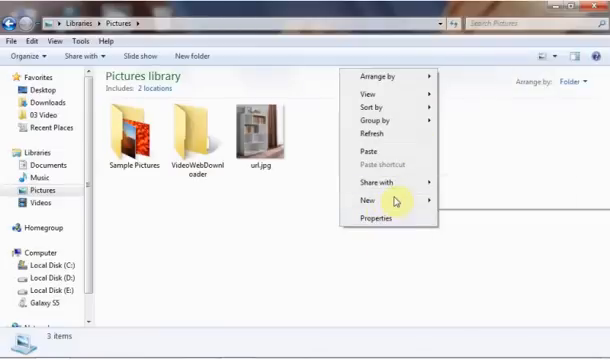
left_click(358, 174)
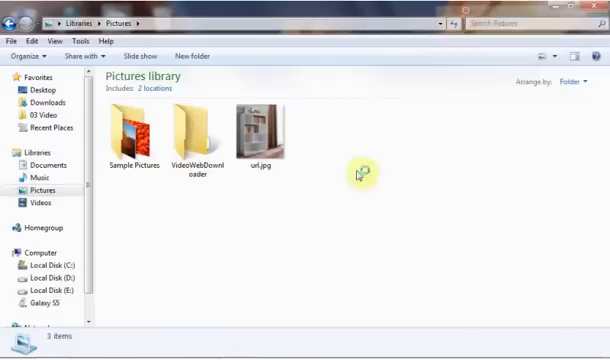
left_click(272, 56)
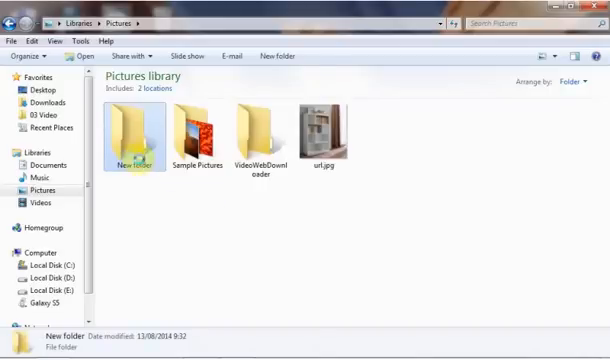
right_click(130, 140)
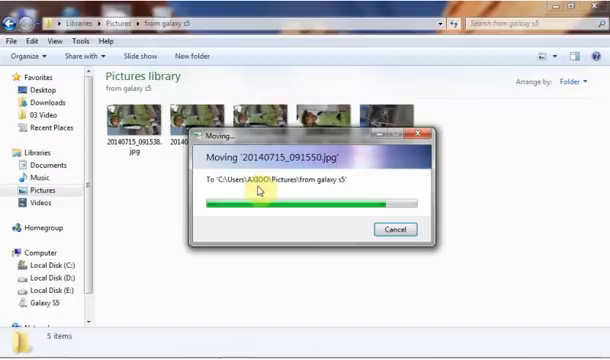
mouse_move(278, 136)
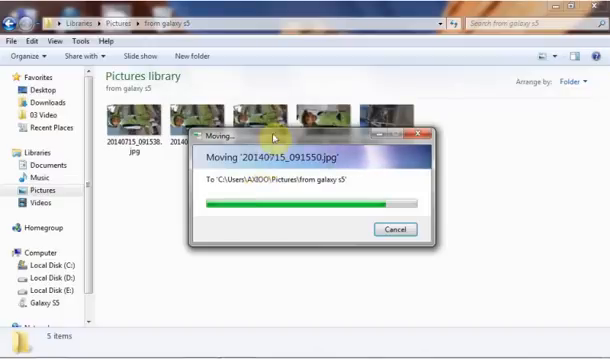